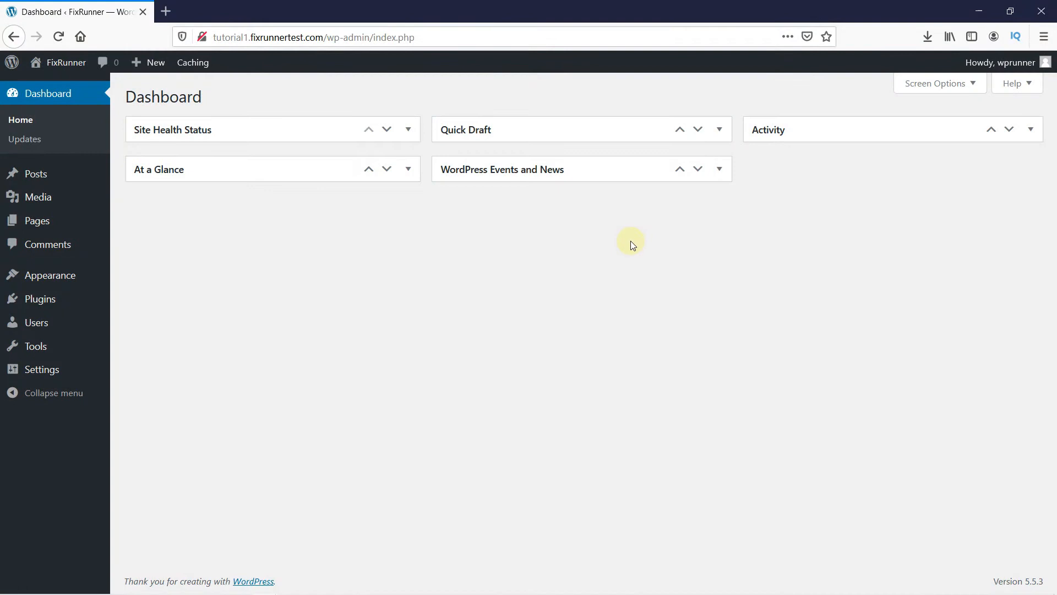
mouse_move(632, 244)
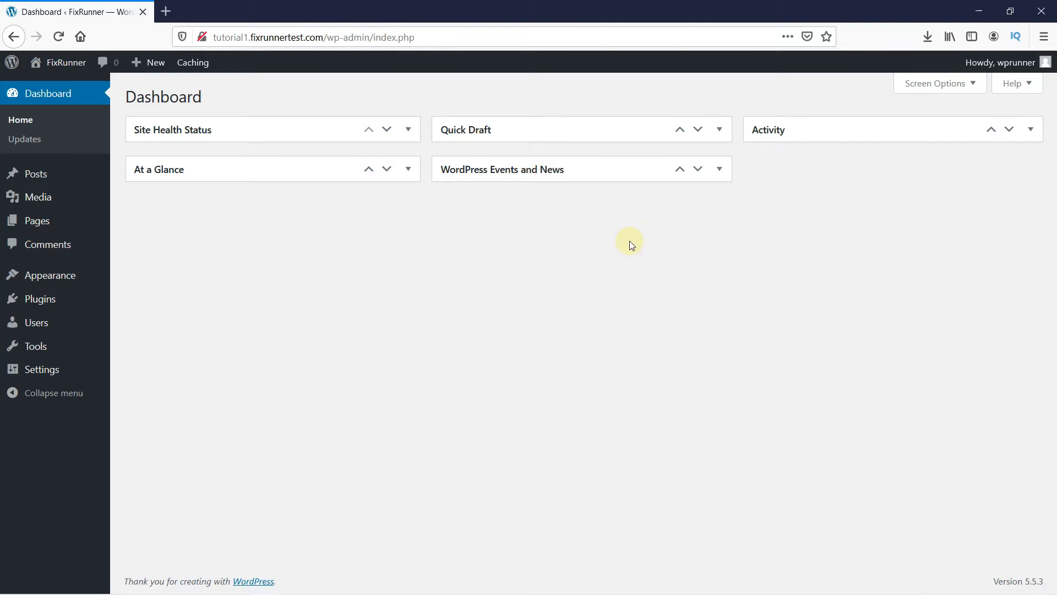
Open Firefox's Privacy & Security settings, scrolled to Cookies and Site Data (1.0 GB used).
left_click(165, 11)
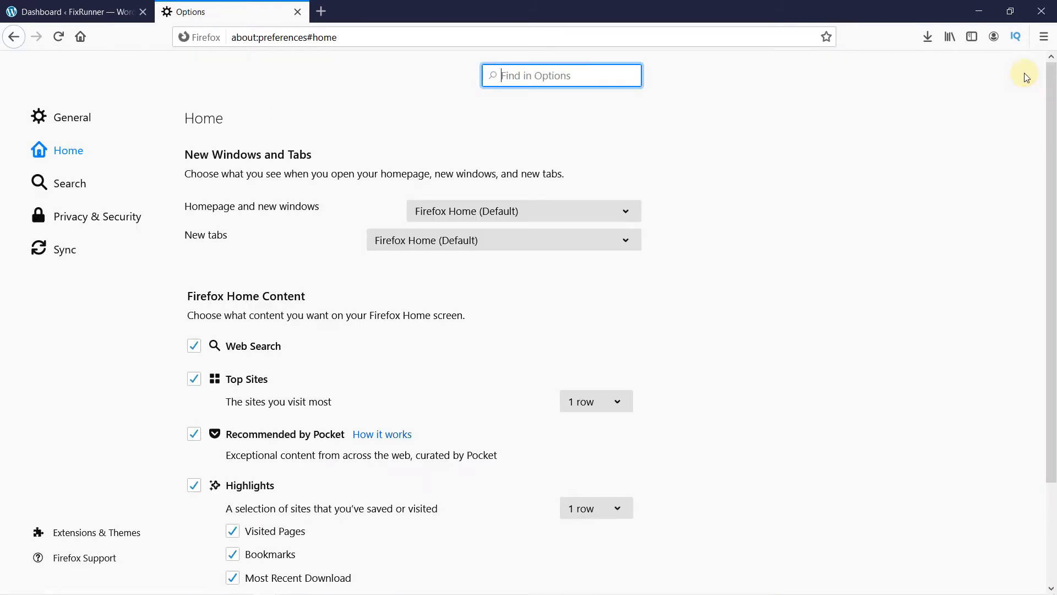
mouse_move(785, 191)
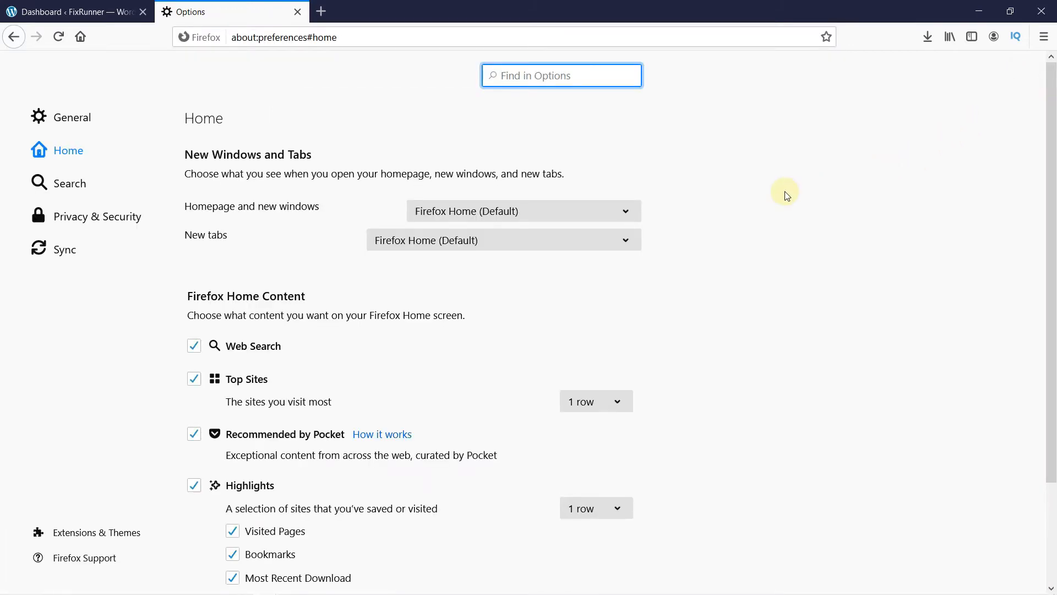
mouse_move(107, 216)
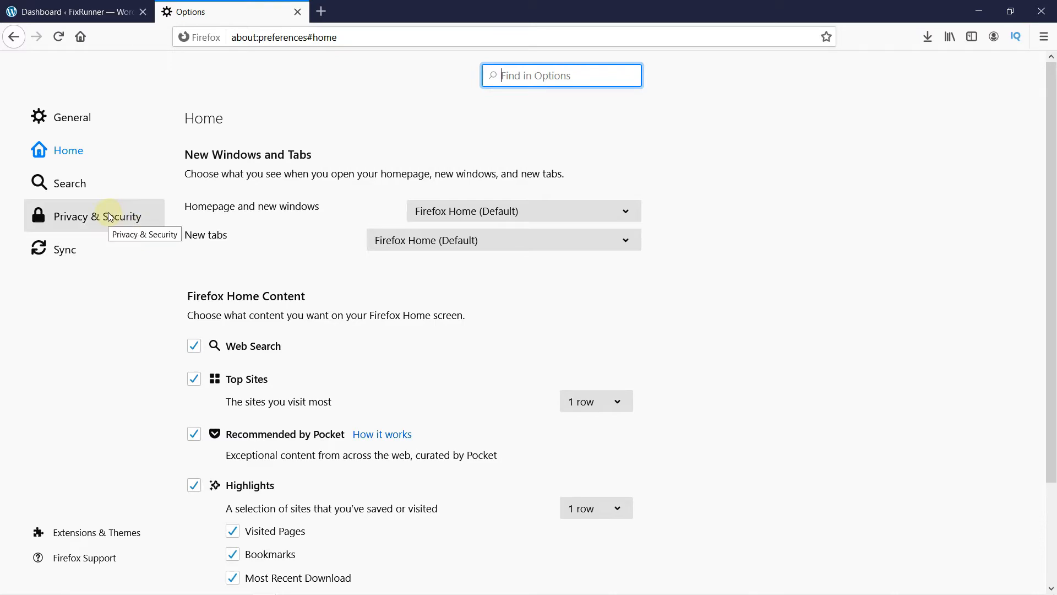
left_click(97, 216)
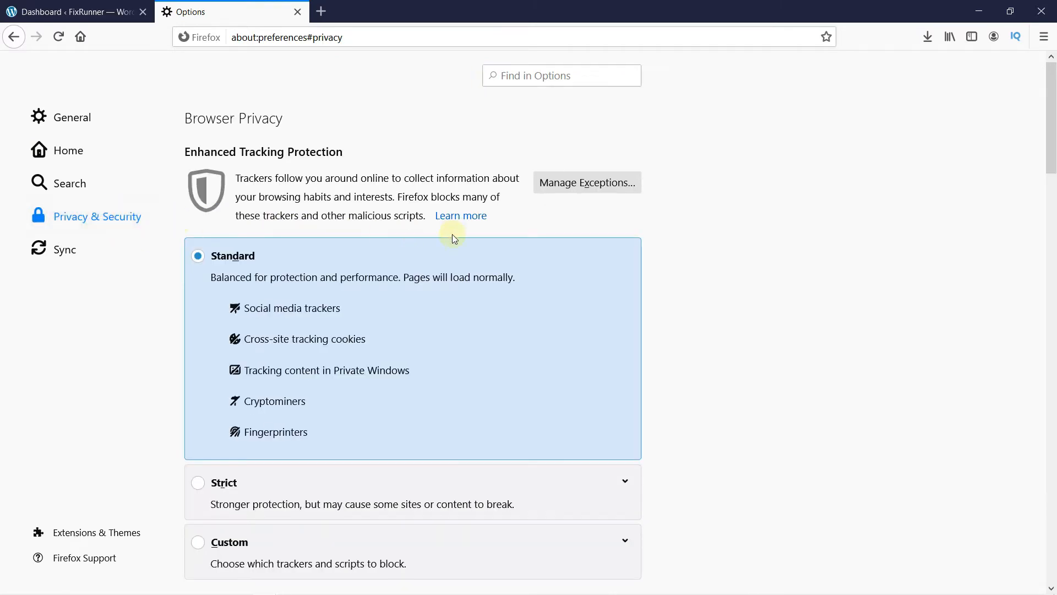
scroll("down", 3)
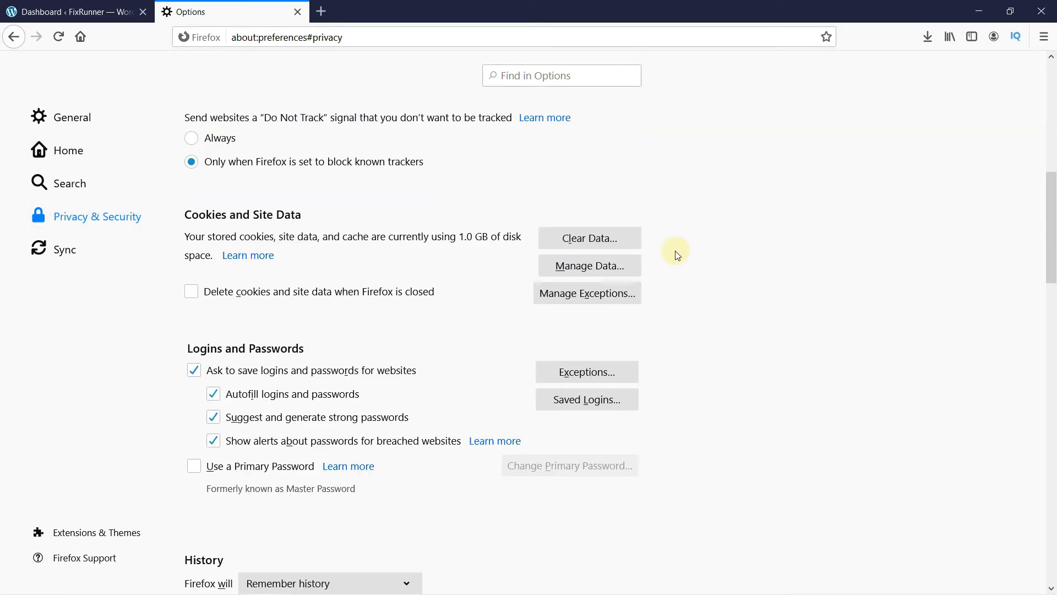
mouse_move(274, 228)
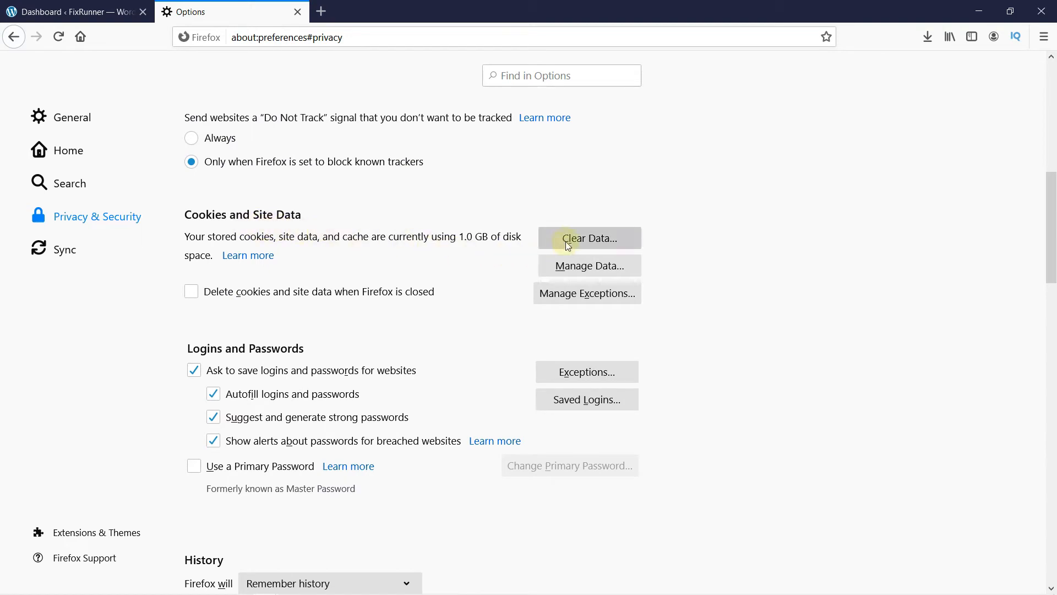
Clear all Firefox cookies, site data and cached web content, confirming with Clear Now.
left_click(588, 238)
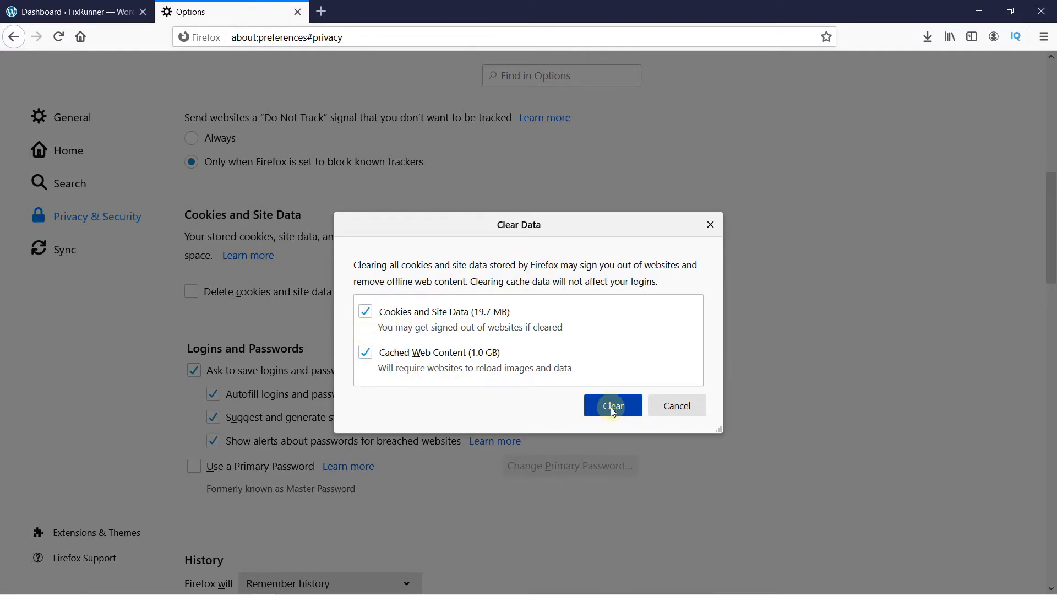
left_click(612, 405)
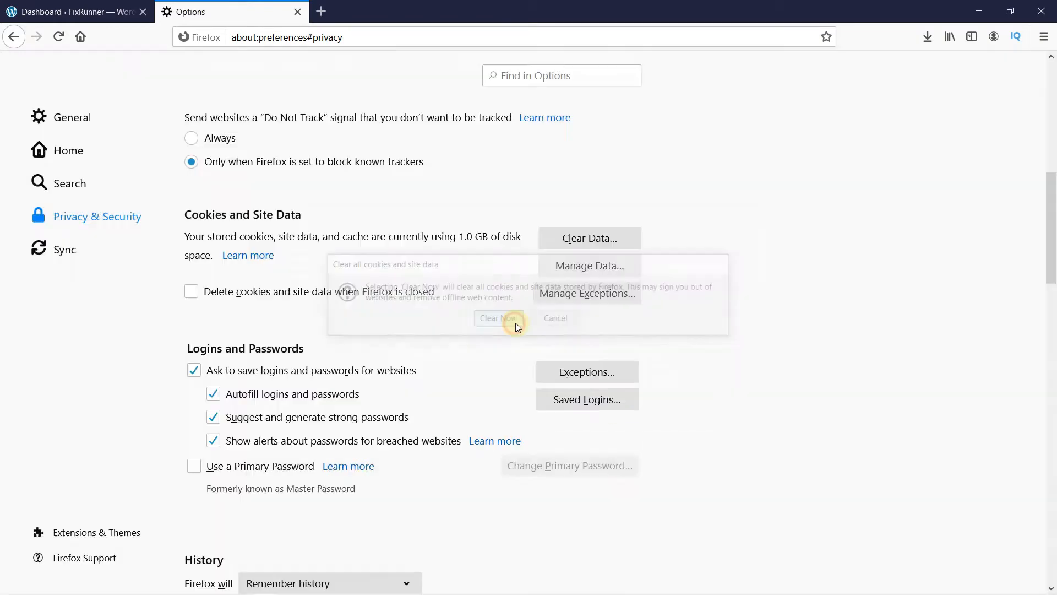
left_click(498, 317)
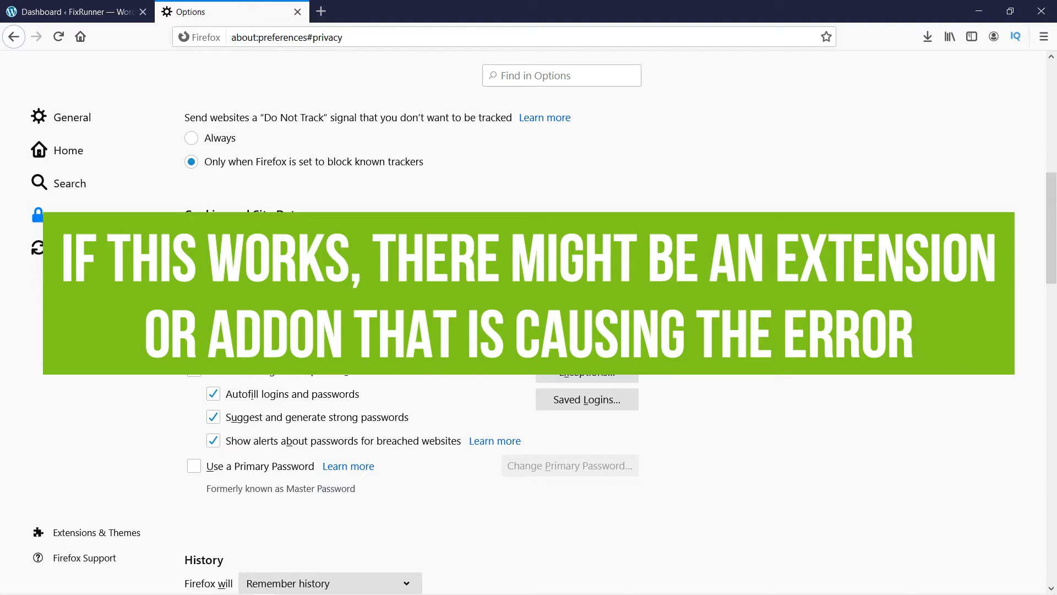
In WordPress Installed Plugins, deactivate WP-Optimize - Clean, Compress, Cache.
left_click(75, 11)
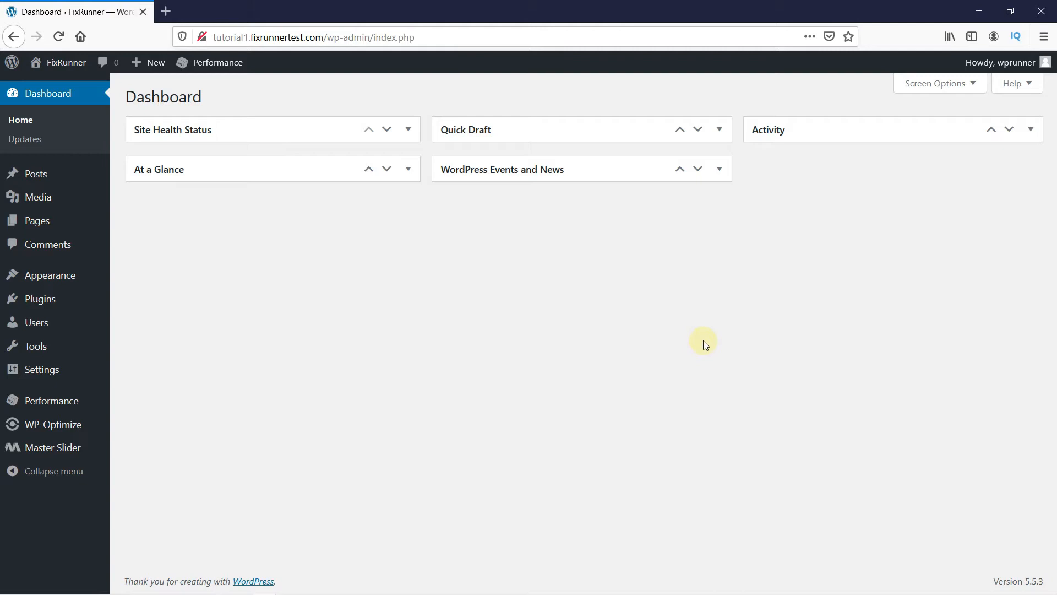
mouse_move(553, 342)
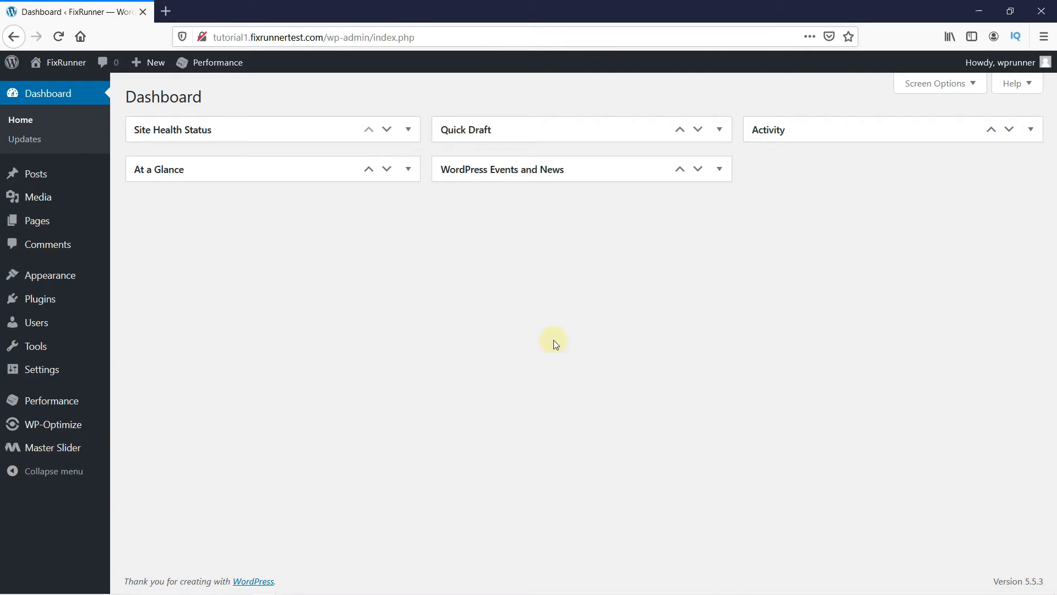
mouse_move(40, 298)
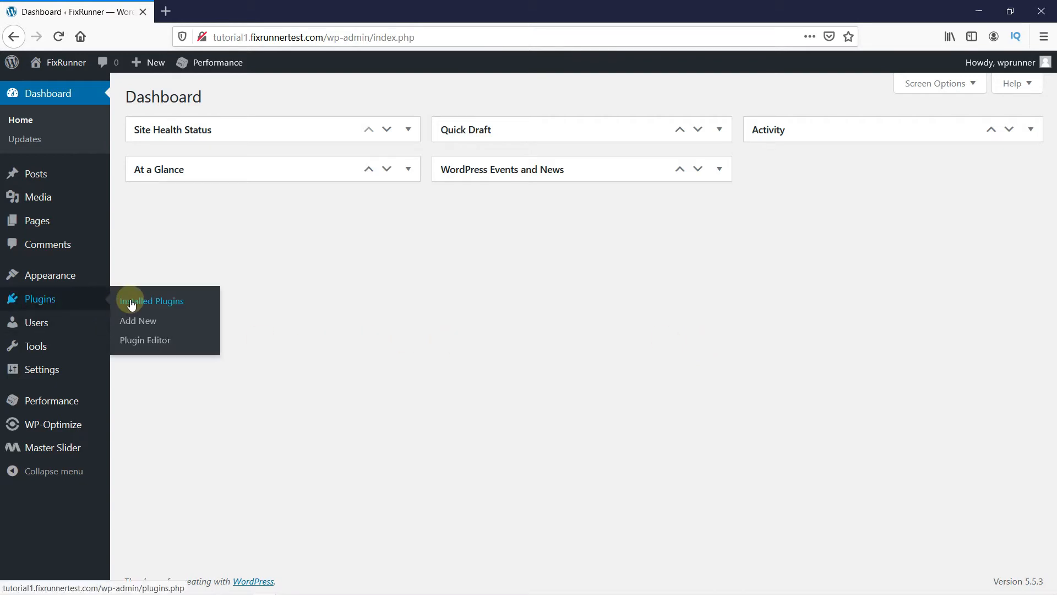
left_click(151, 301)
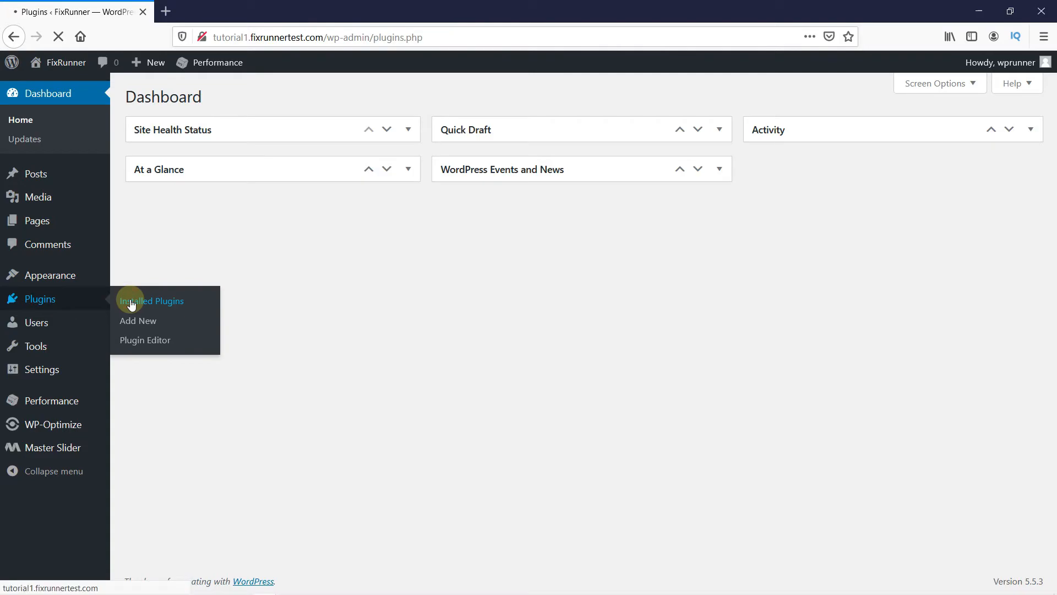
left_click(150, 301)
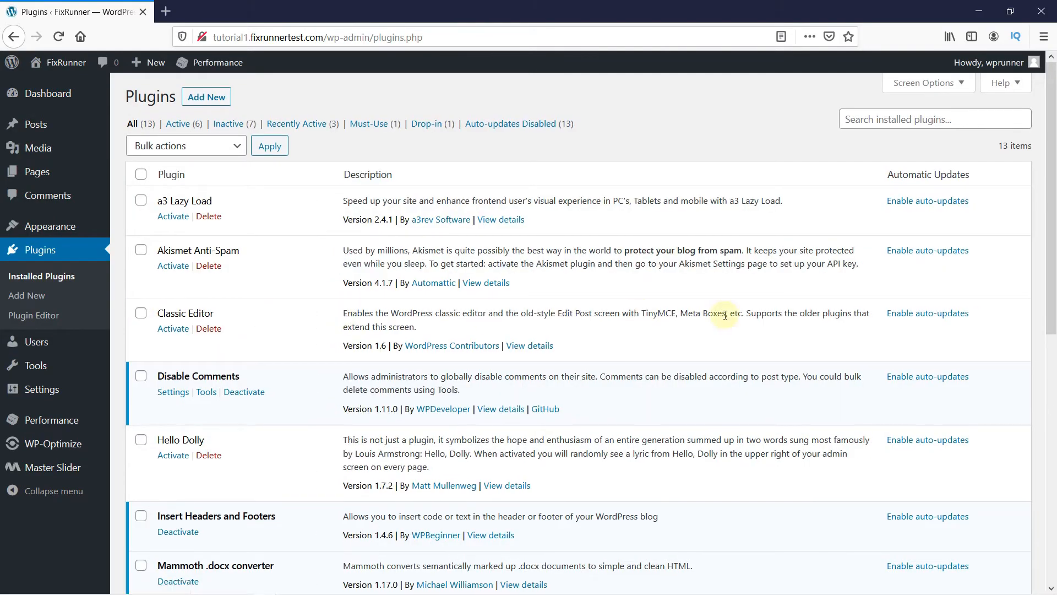
scroll("down", 3)
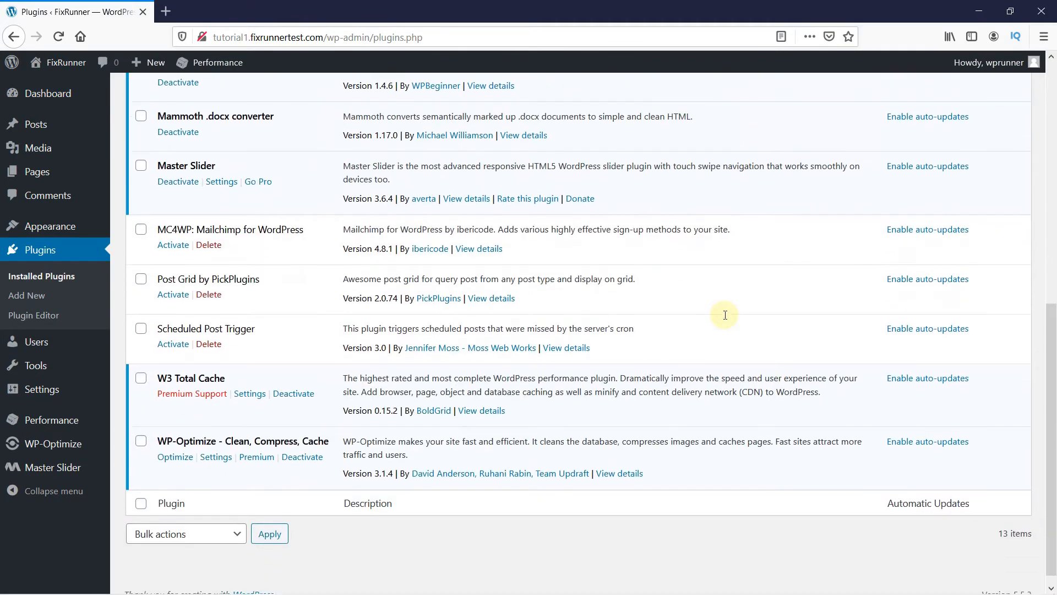
scroll("down", 3)
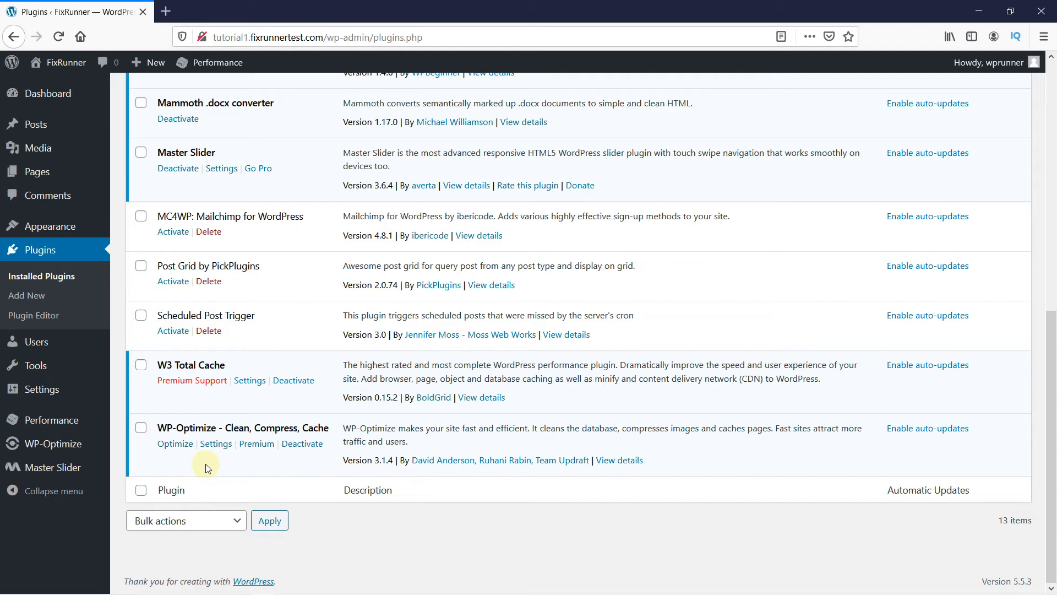
mouse_move(303, 443)
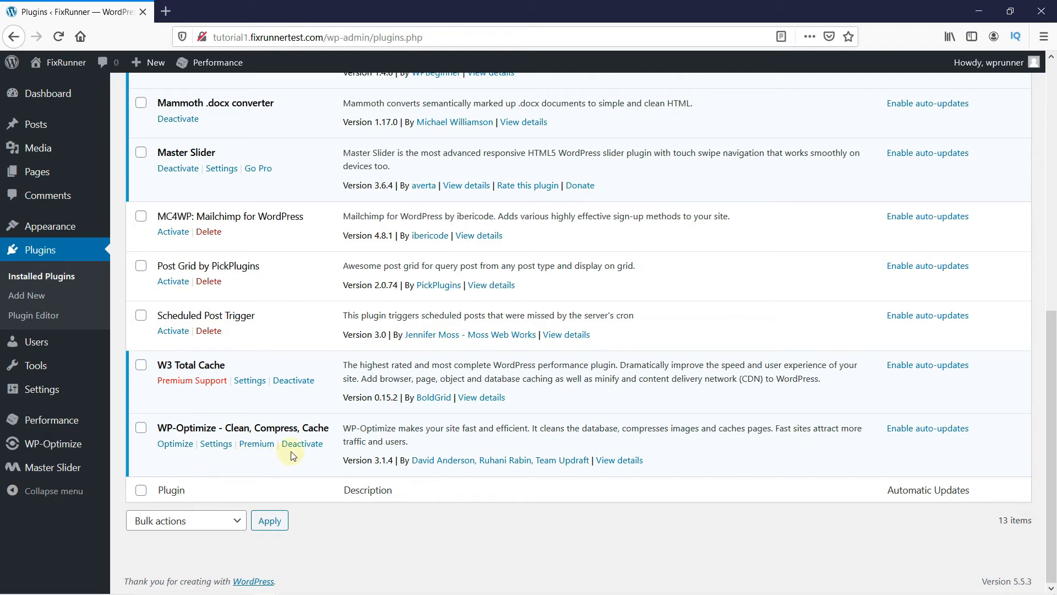
left_click(302, 443)
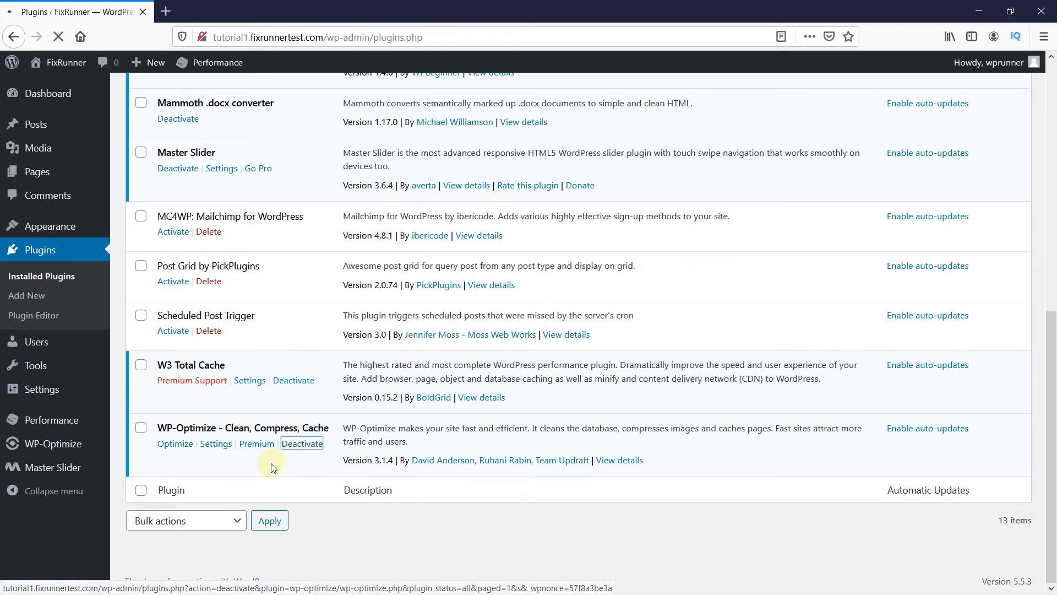
left_click(301, 442)
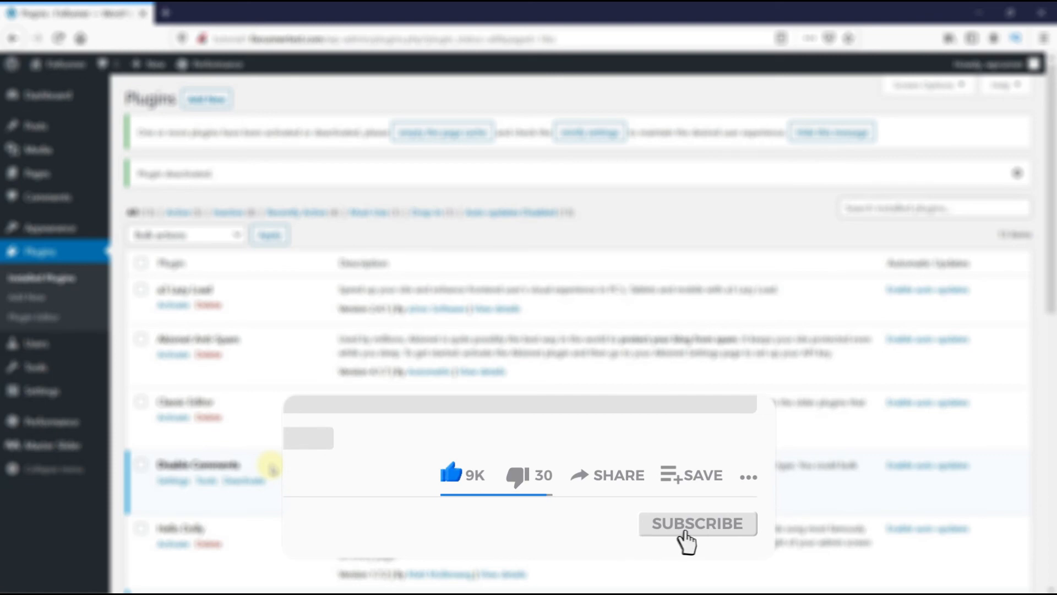
left_click(696, 523)
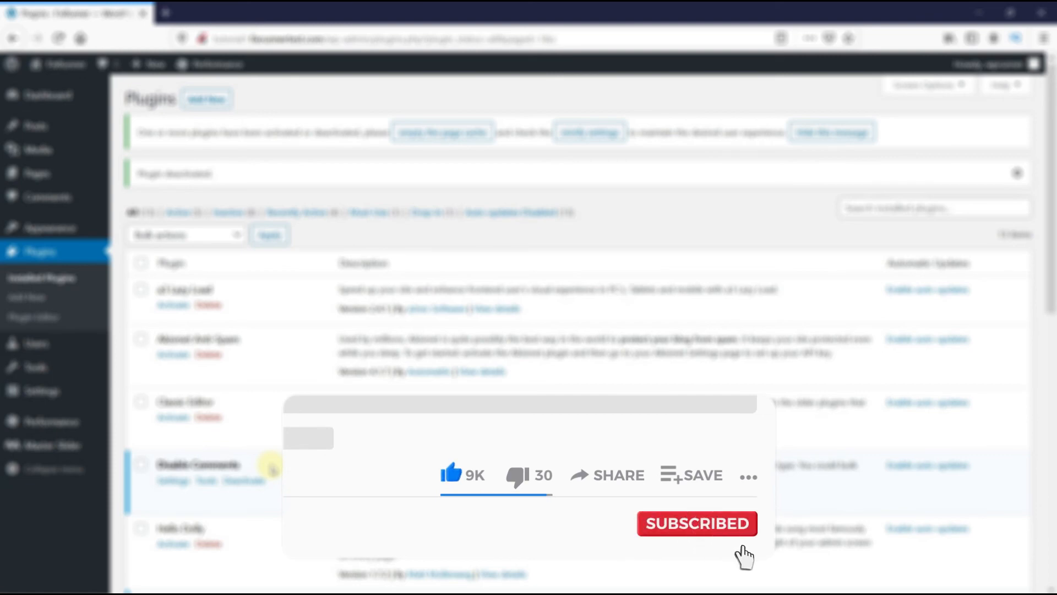